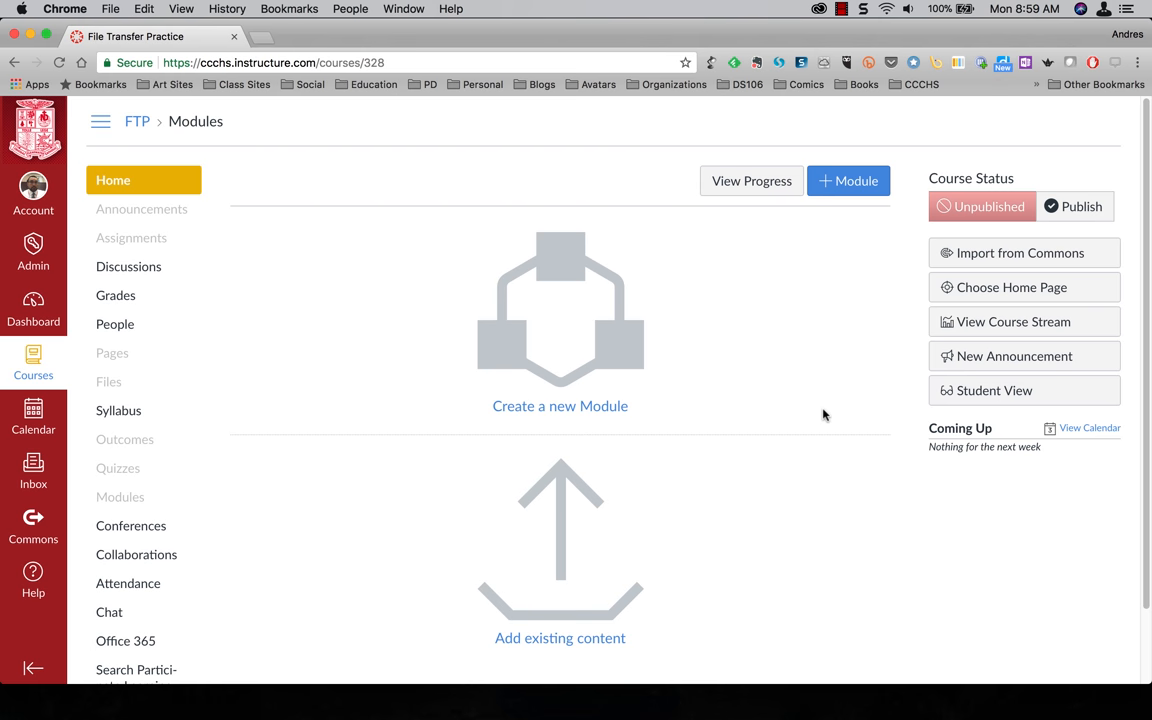
# Leave the empty File Transfer Practice course for the Dashboard of course cards
pyautogui.click(33, 310)
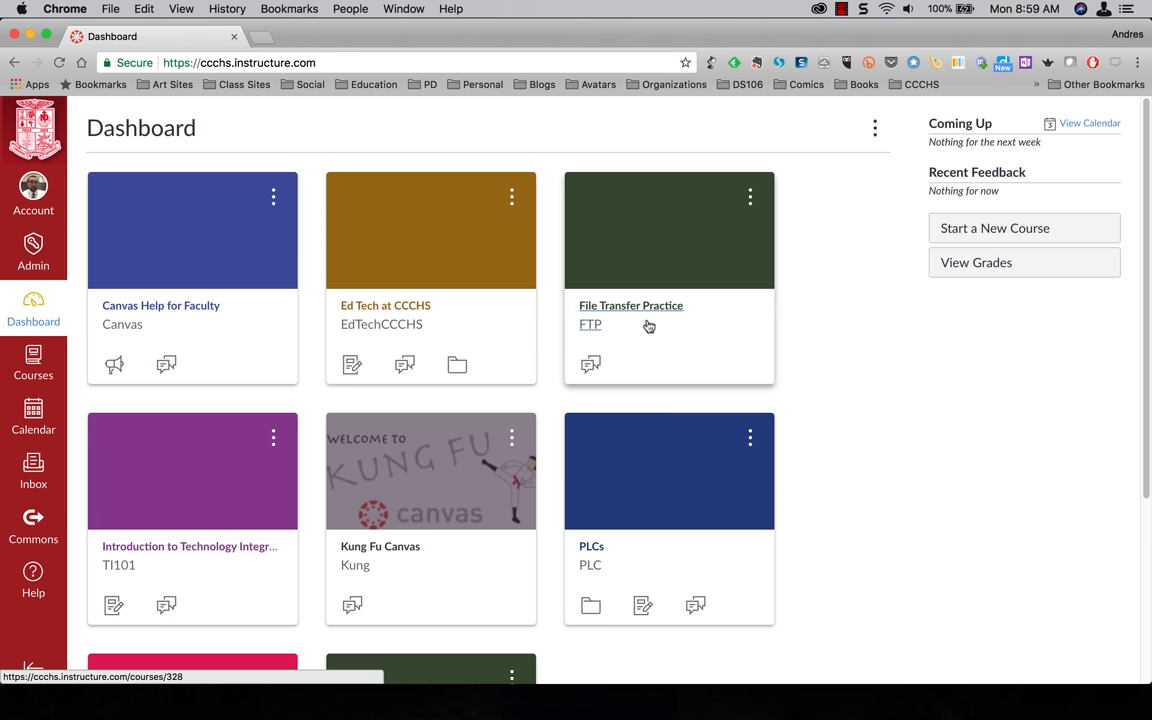
pyautogui.moveTo(651, 324)
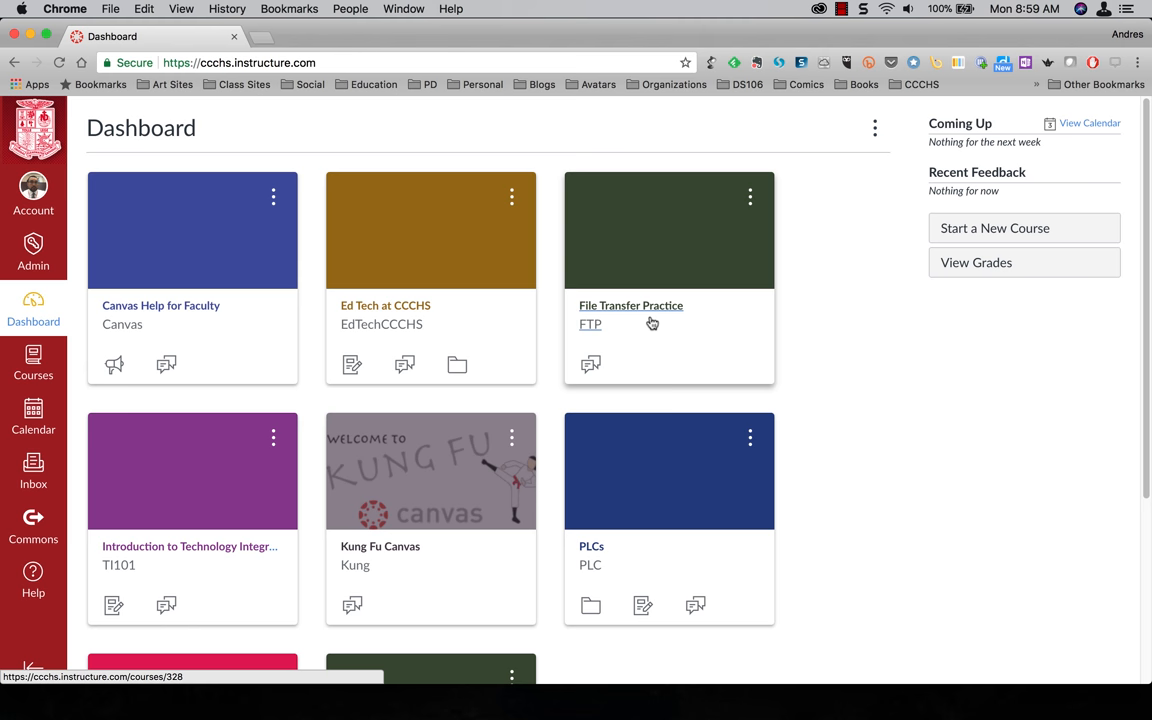
pyautogui.moveTo(653, 321)
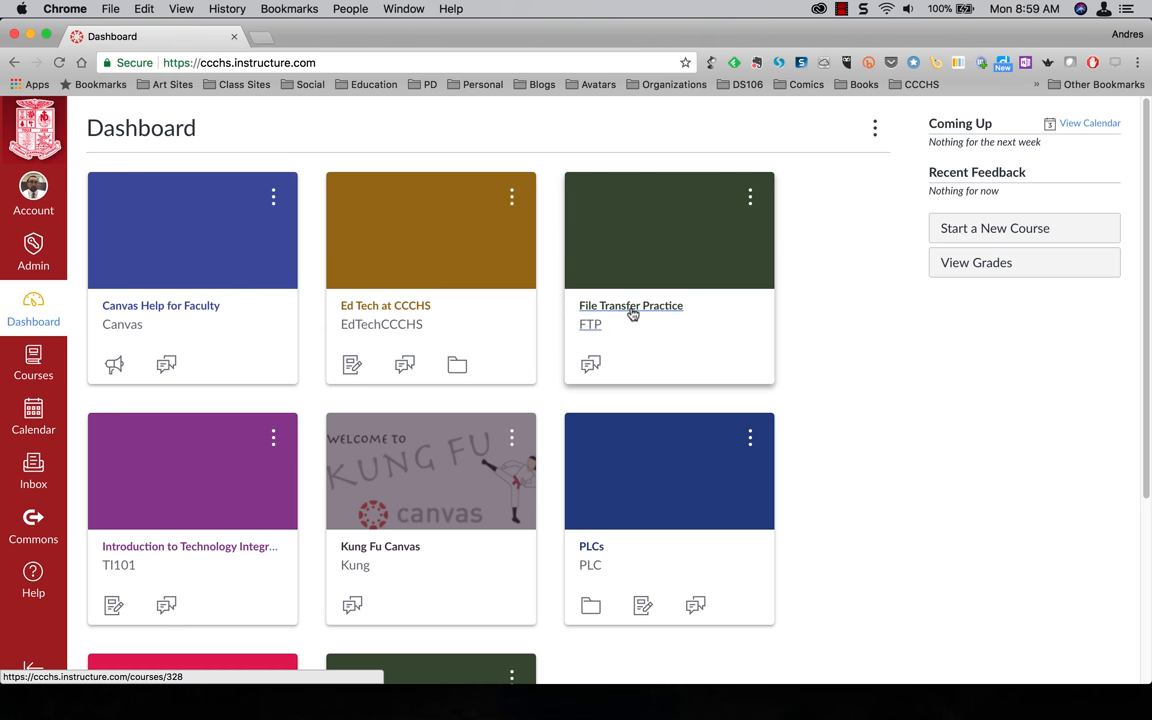
# Go to File Transfer Practice's Settings and its Import Course Content page
pyautogui.click(630, 306)
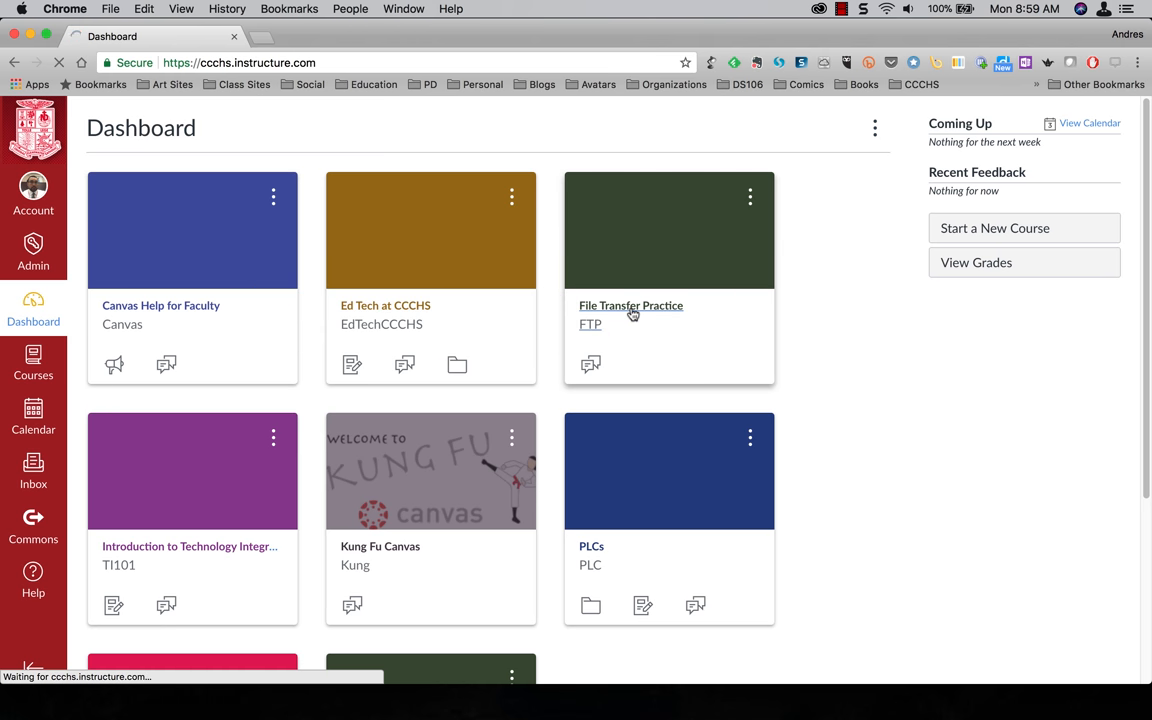
pyautogui.click(630, 305)
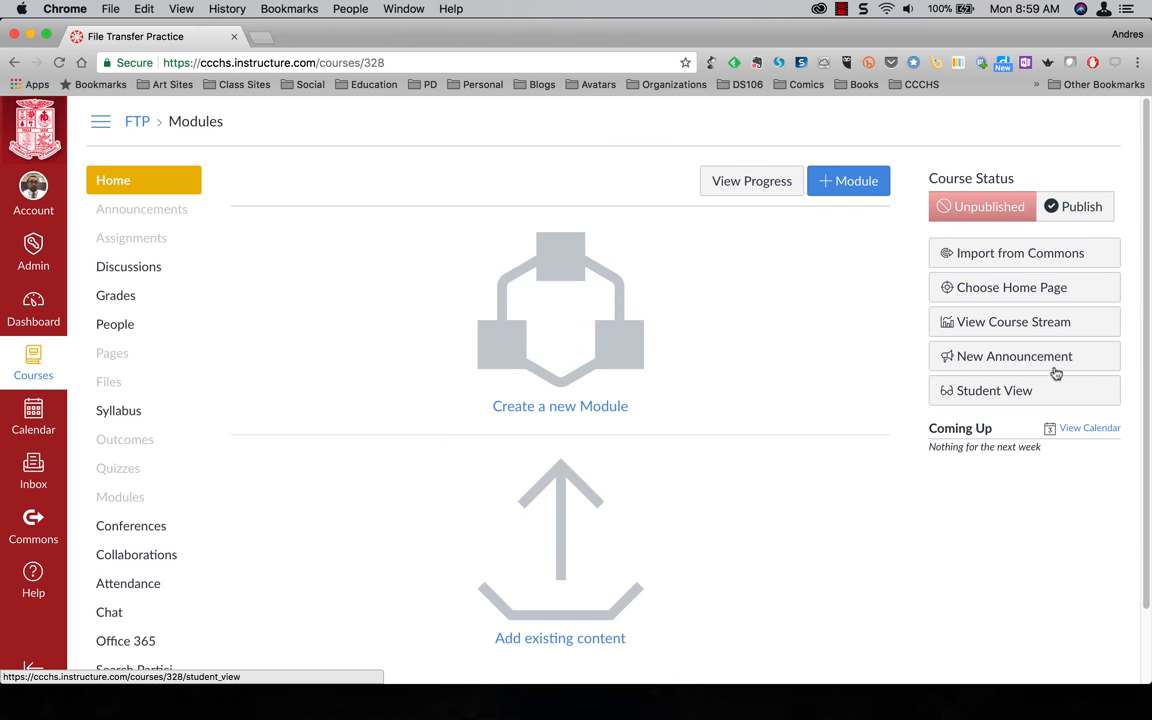
pyautogui.scroll(-3)
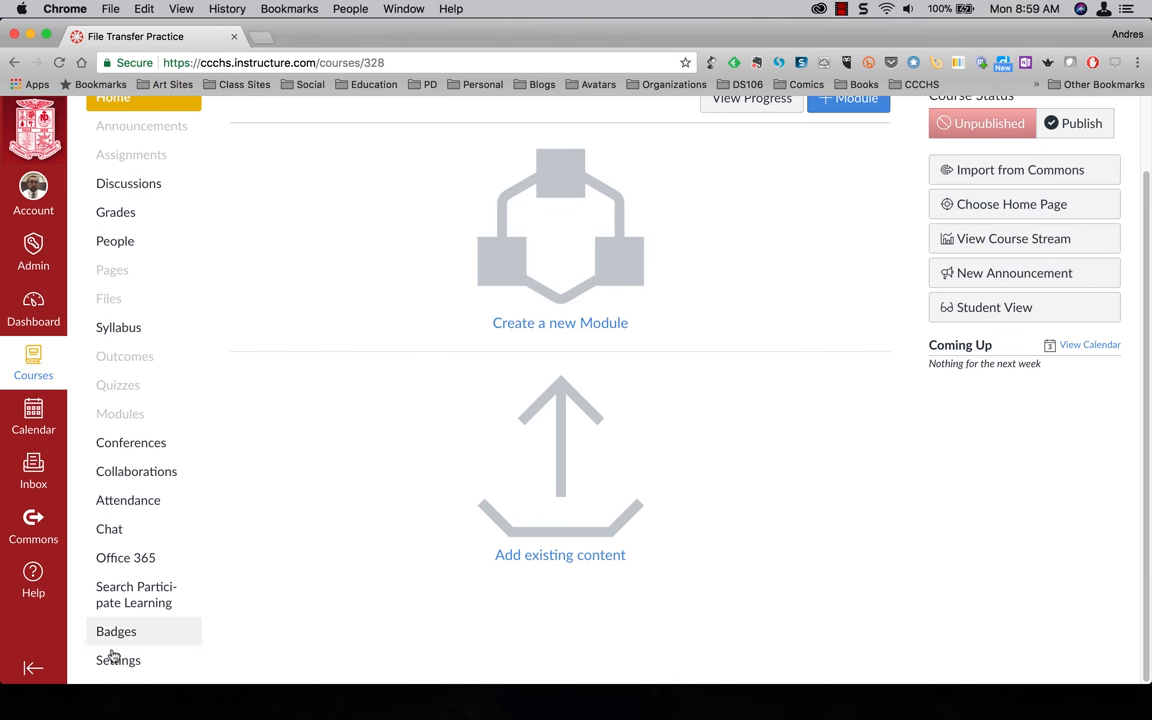
pyautogui.click(118, 660)
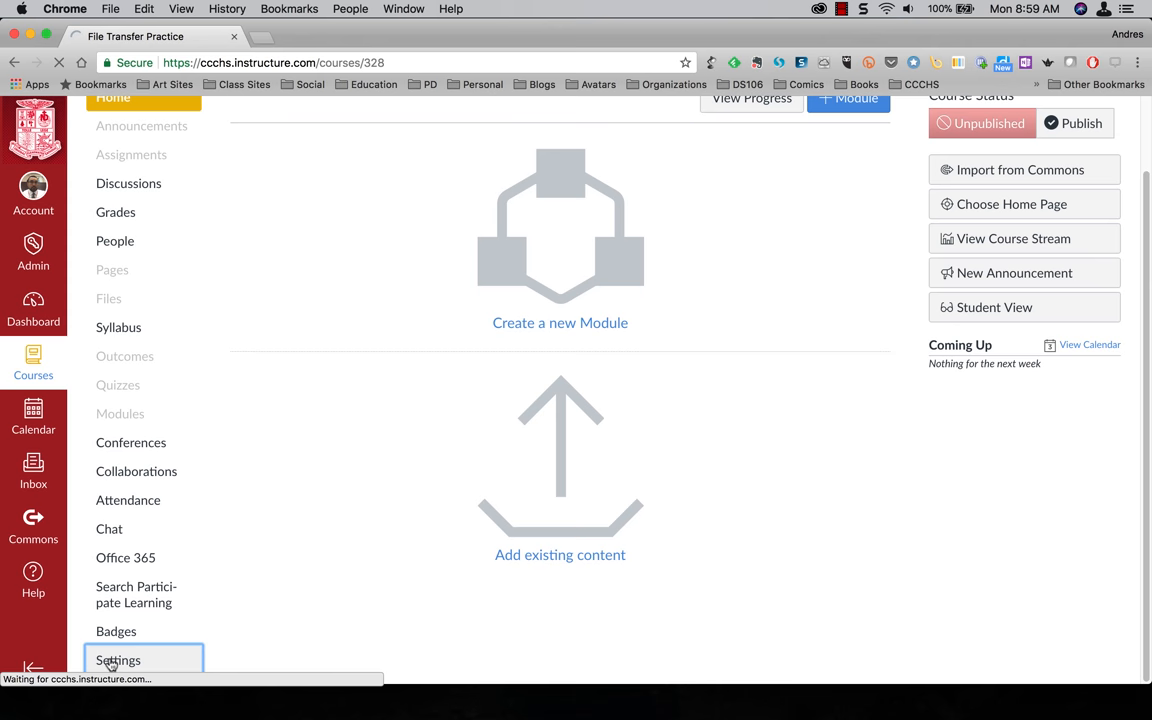
pyautogui.click(118, 660)
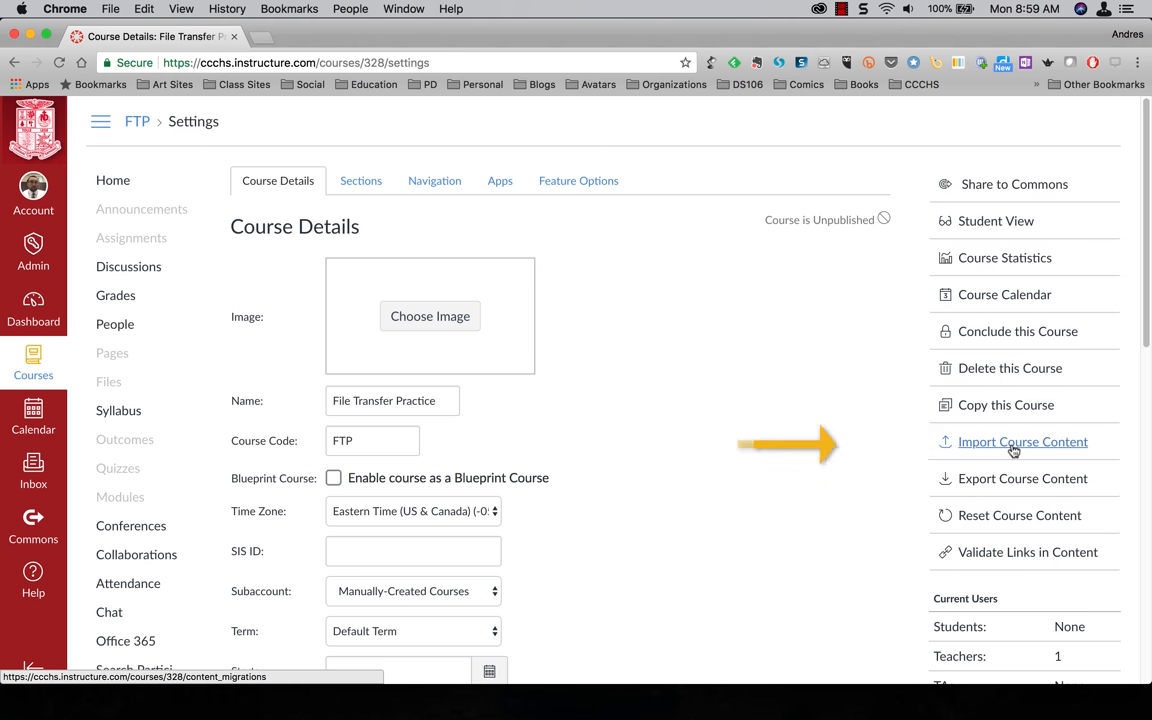
pyautogui.click(1022, 441)
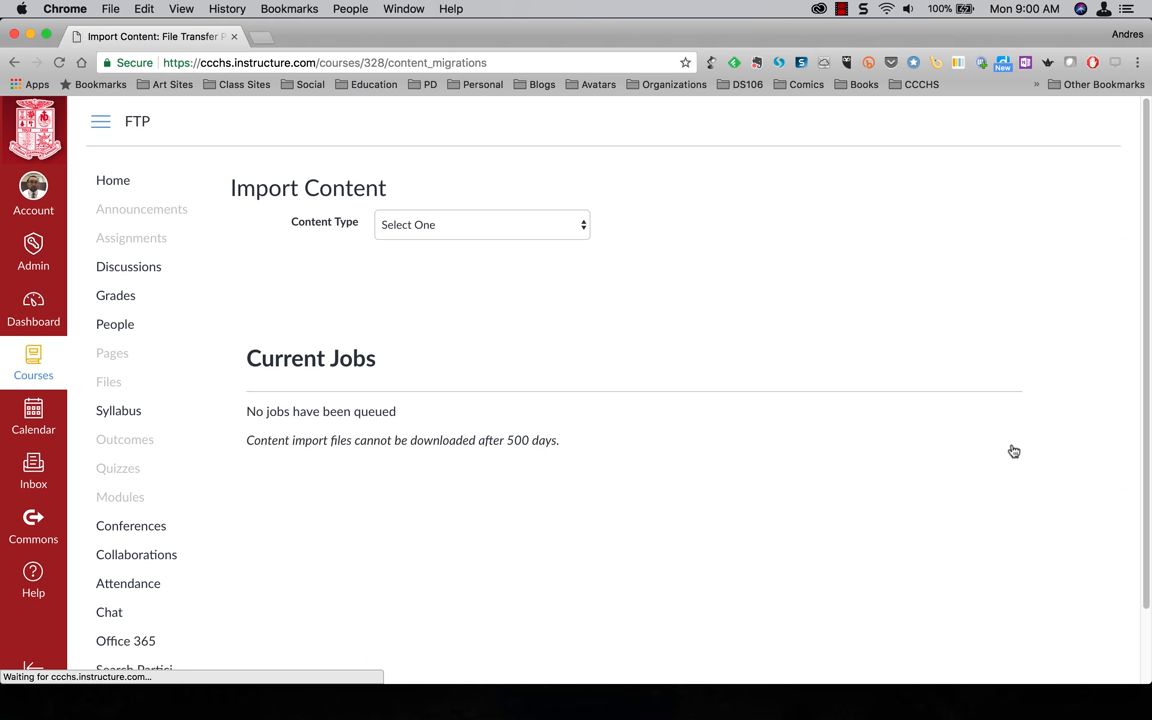
# Choose Copy a Canvas Course with Canvas Help for Faculty as the source
pyautogui.click(480, 224)
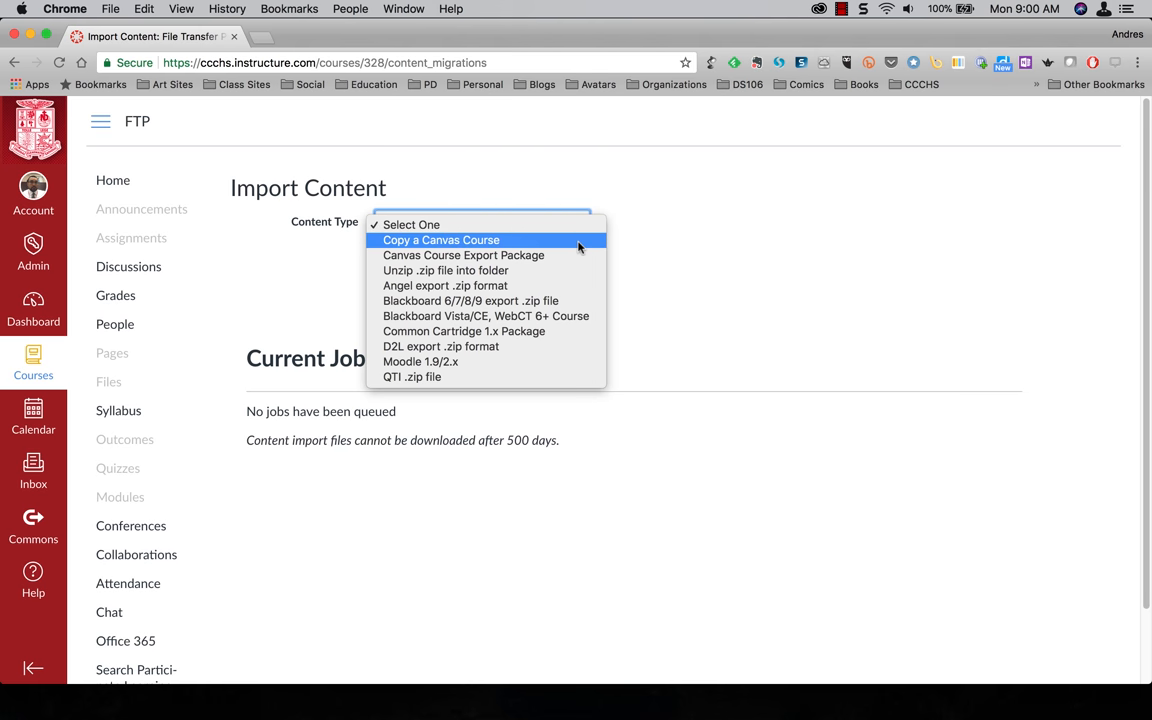
pyautogui.click(441, 240)
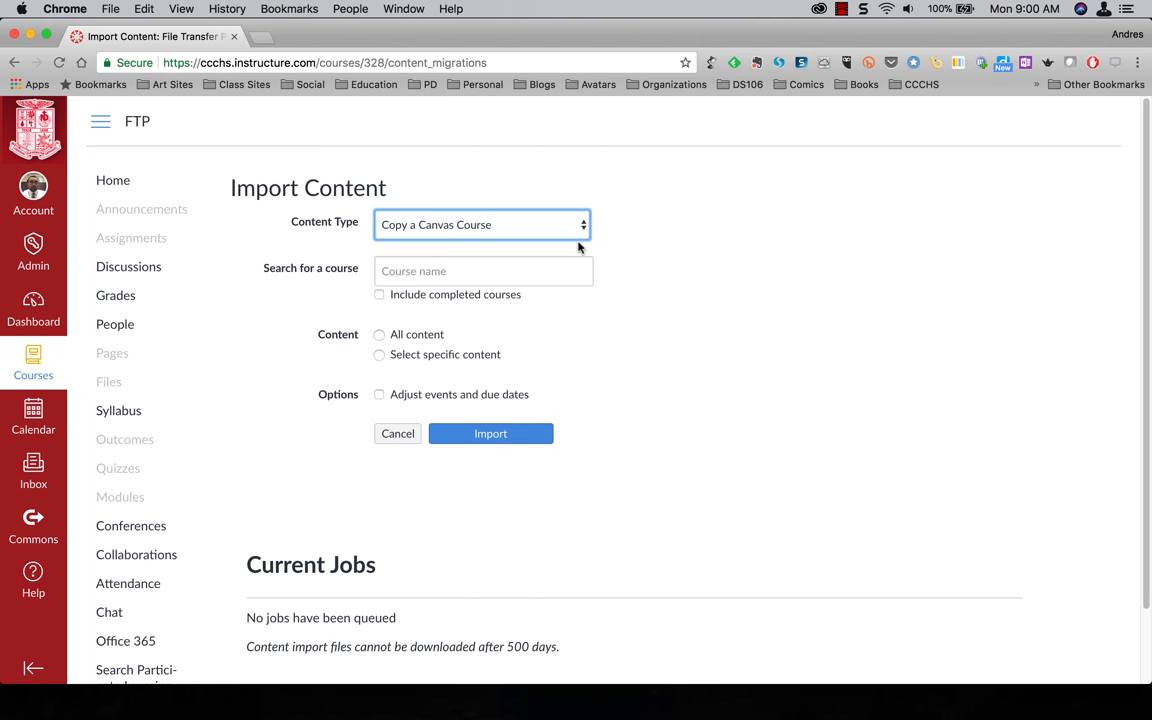
pyautogui.click(483, 271)
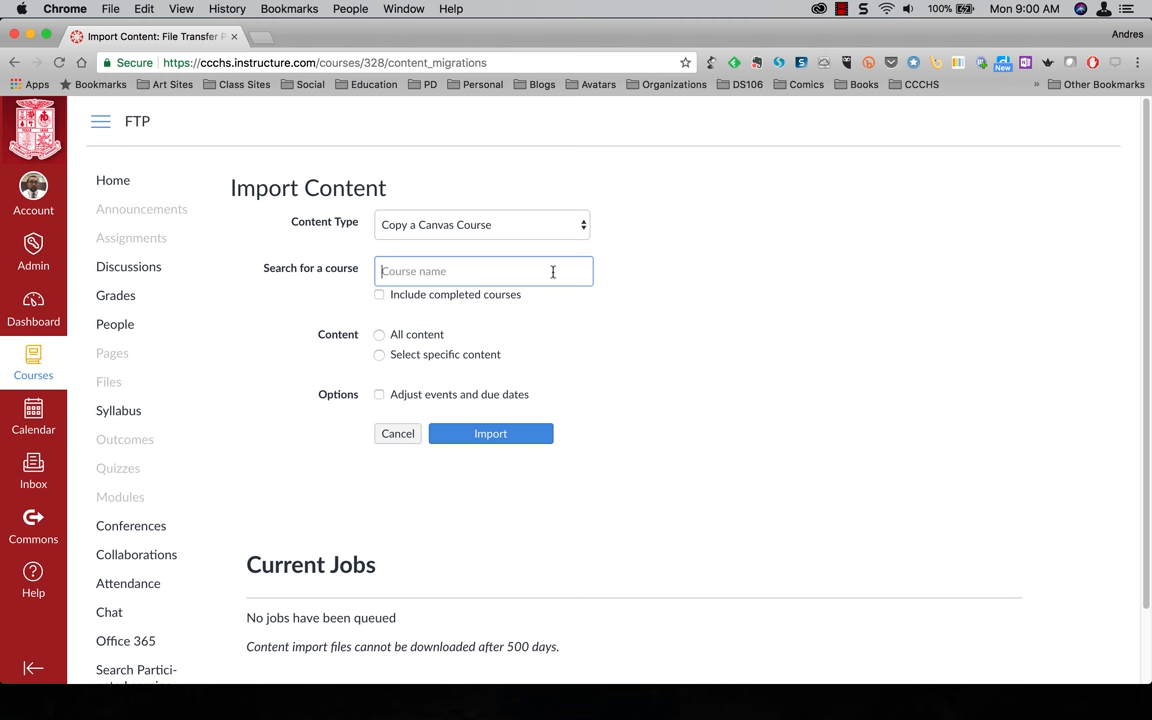
pyautogui.write('c')
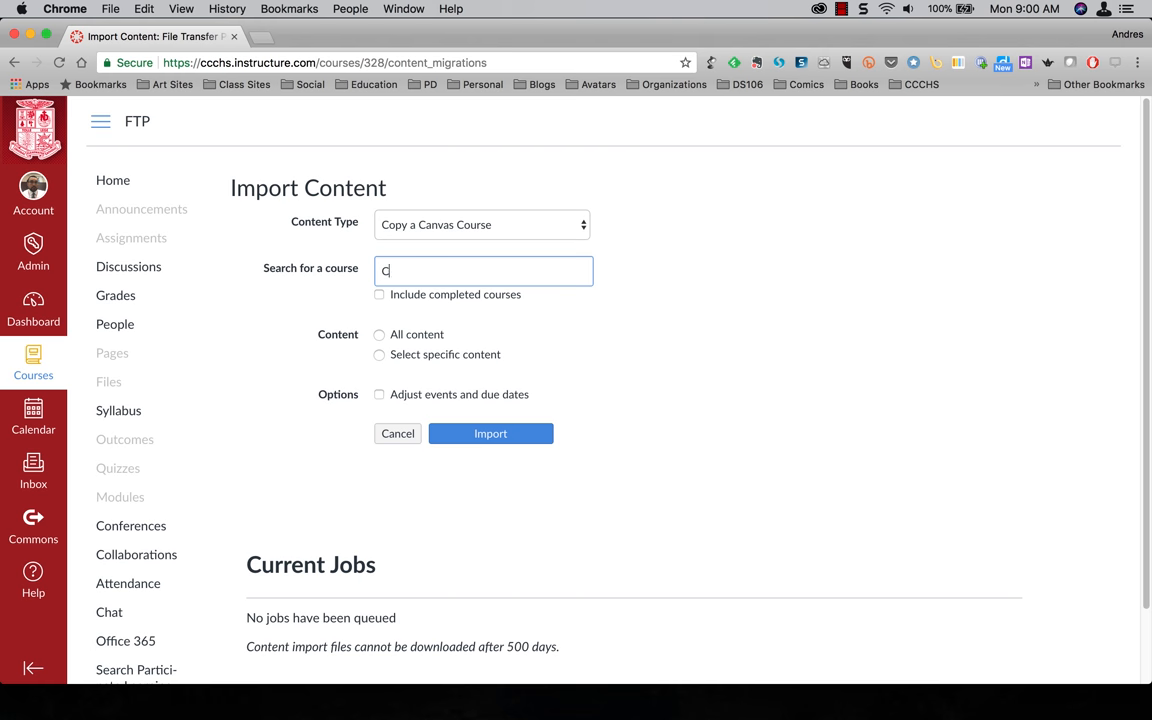
pyautogui.write('anvas H')
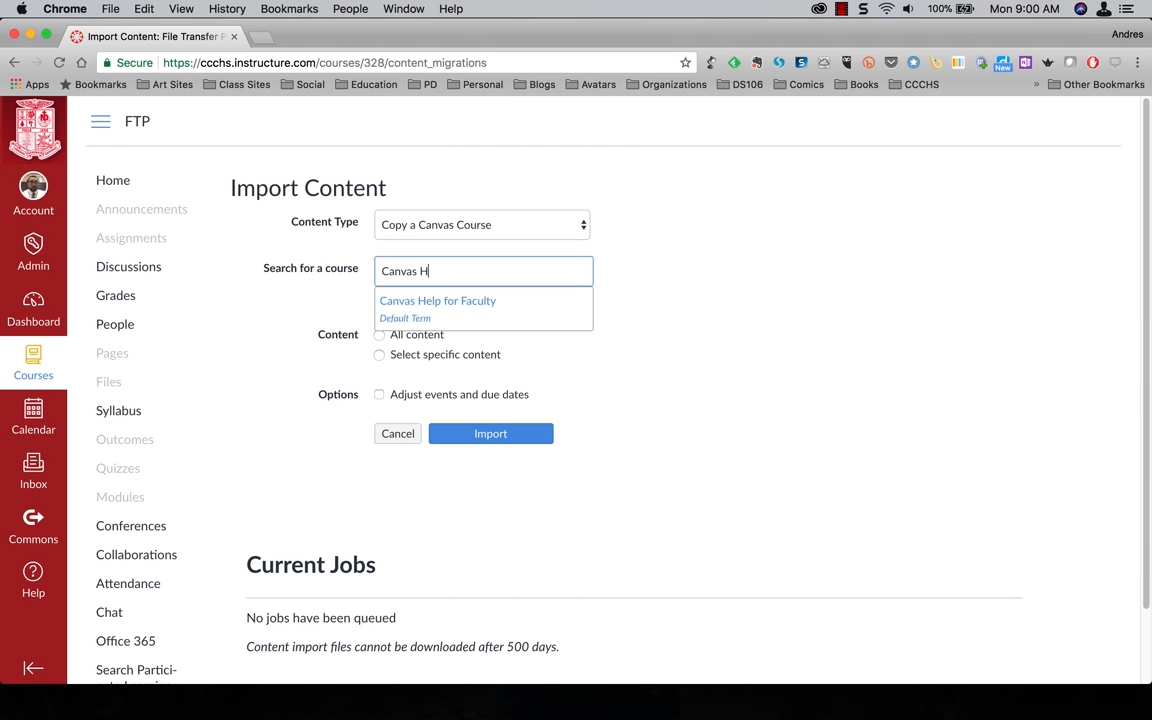
pyautogui.click(437, 300)
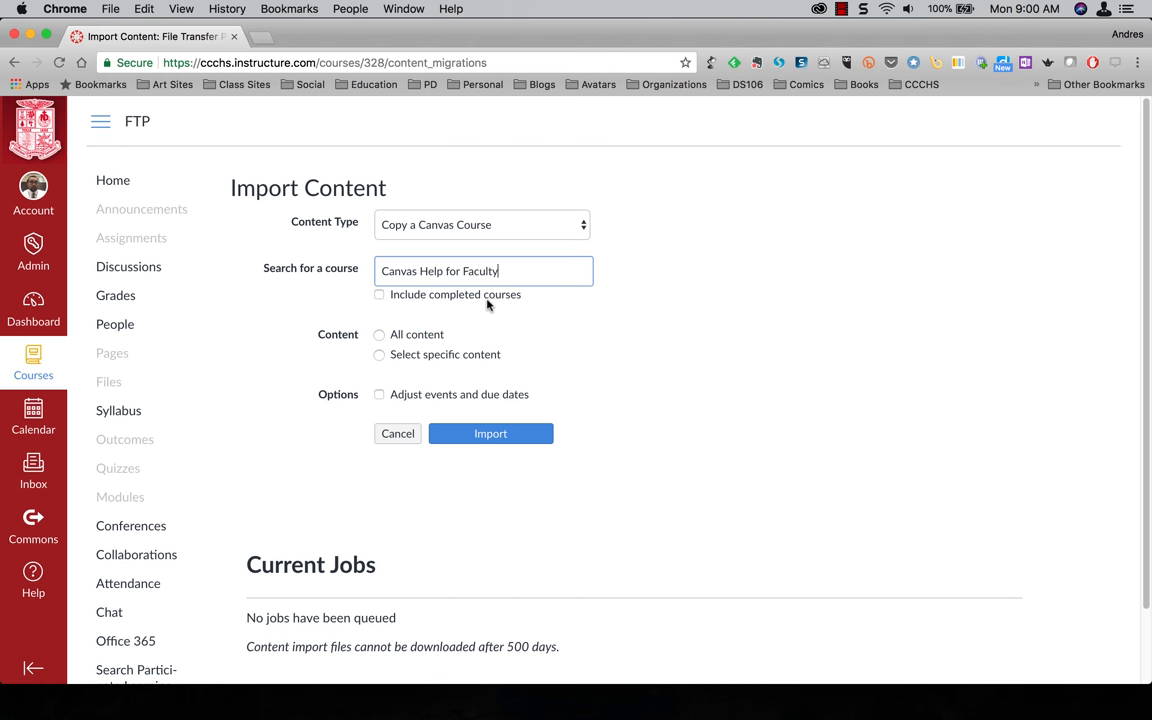
# Select All content, leave event and due dates unadjusted, and submit the import
pyautogui.click(379, 334)
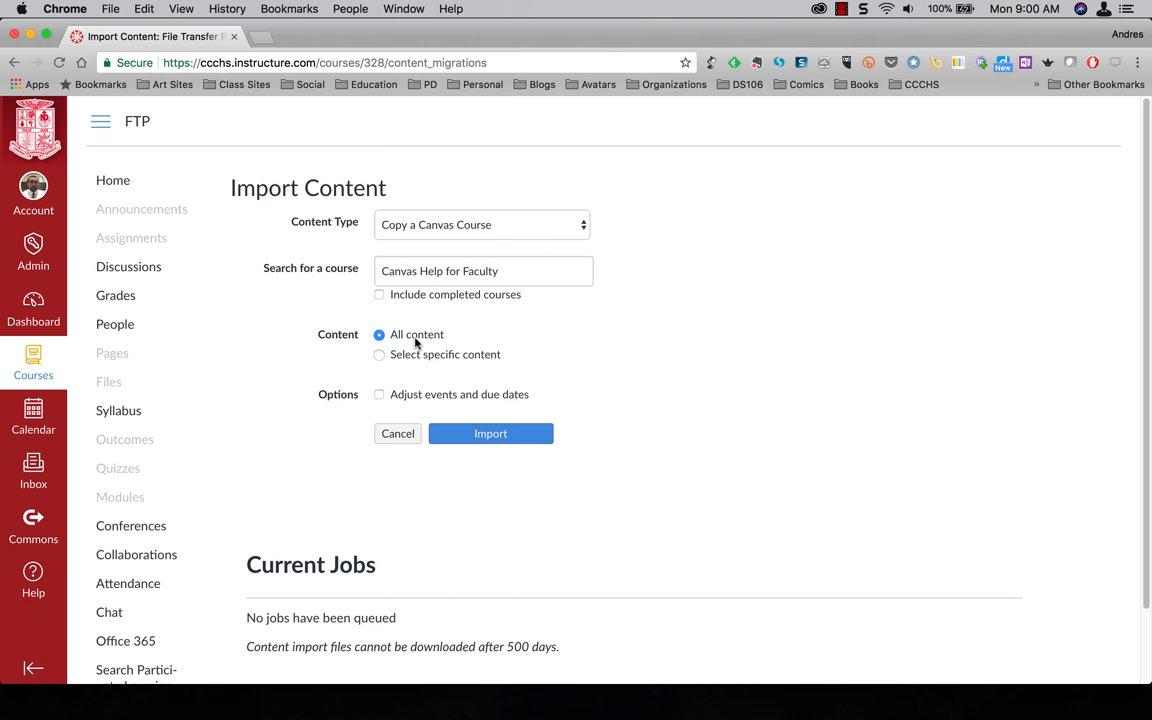
pyautogui.moveTo(446, 403)
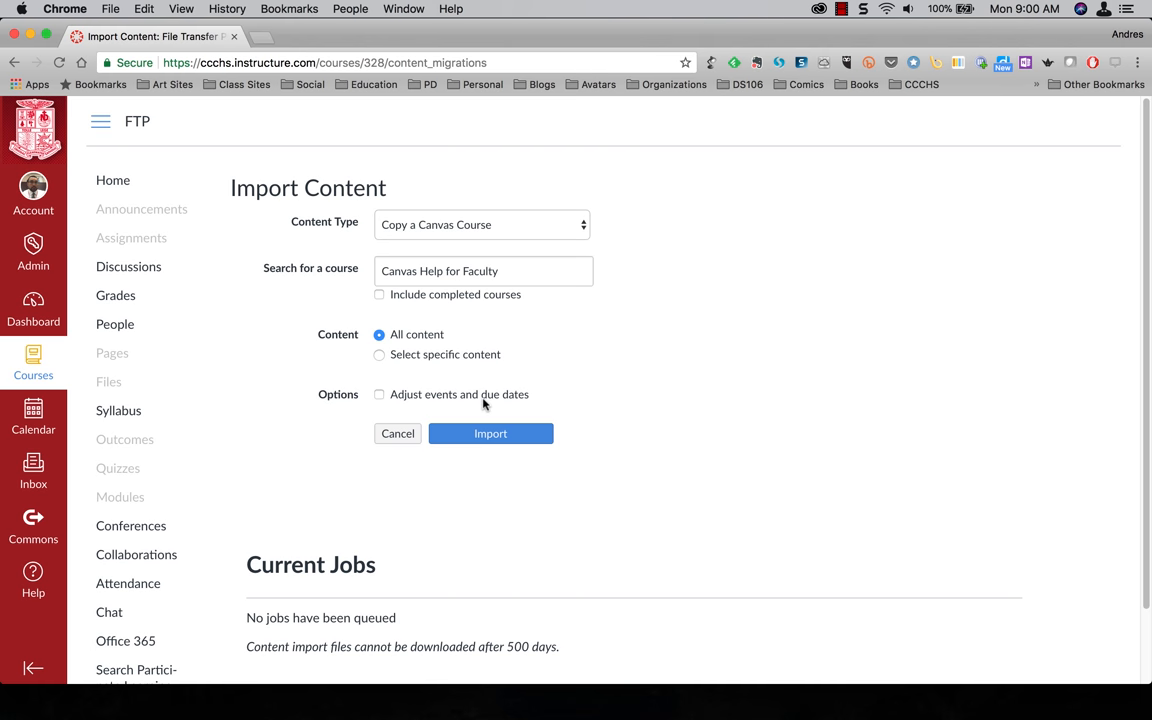
pyautogui.click(379, 394)
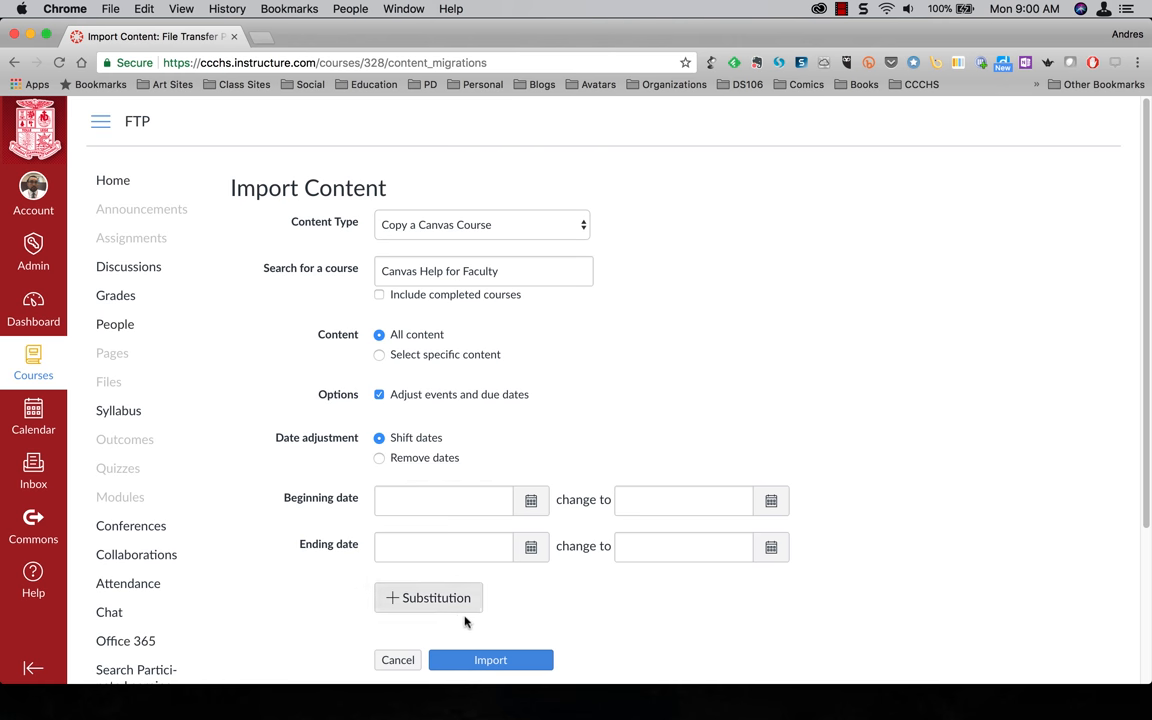
pyautogui.click(379, 394)
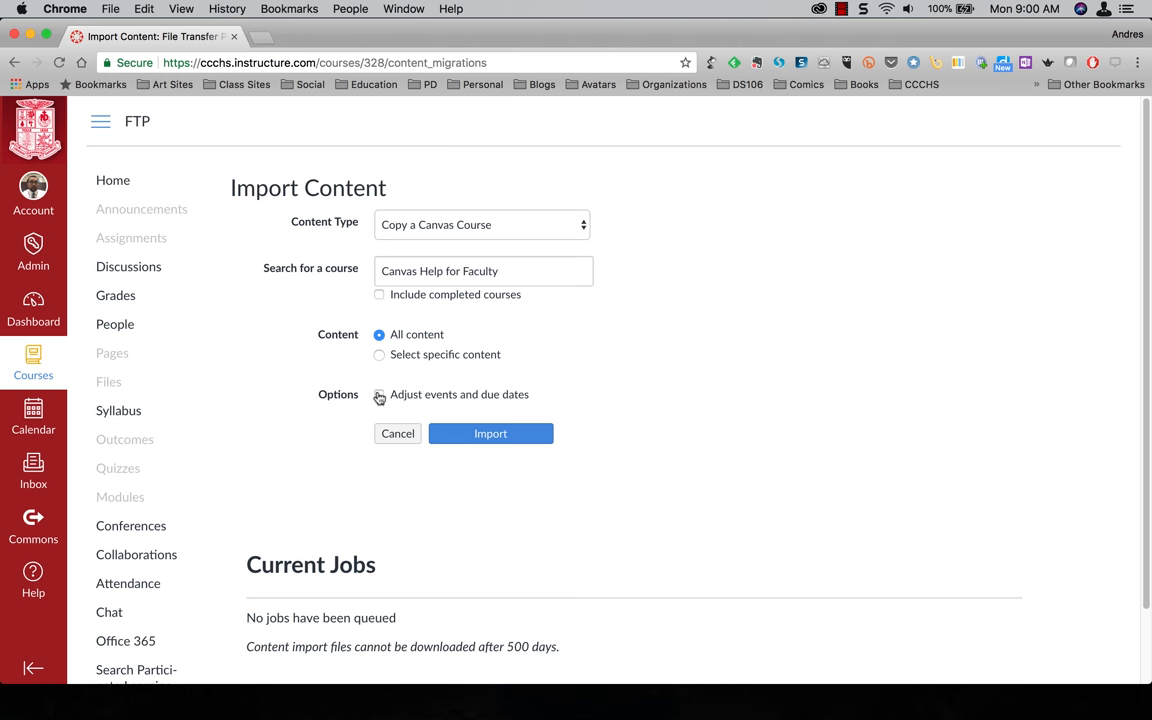
pyautogui.click(490, 433)
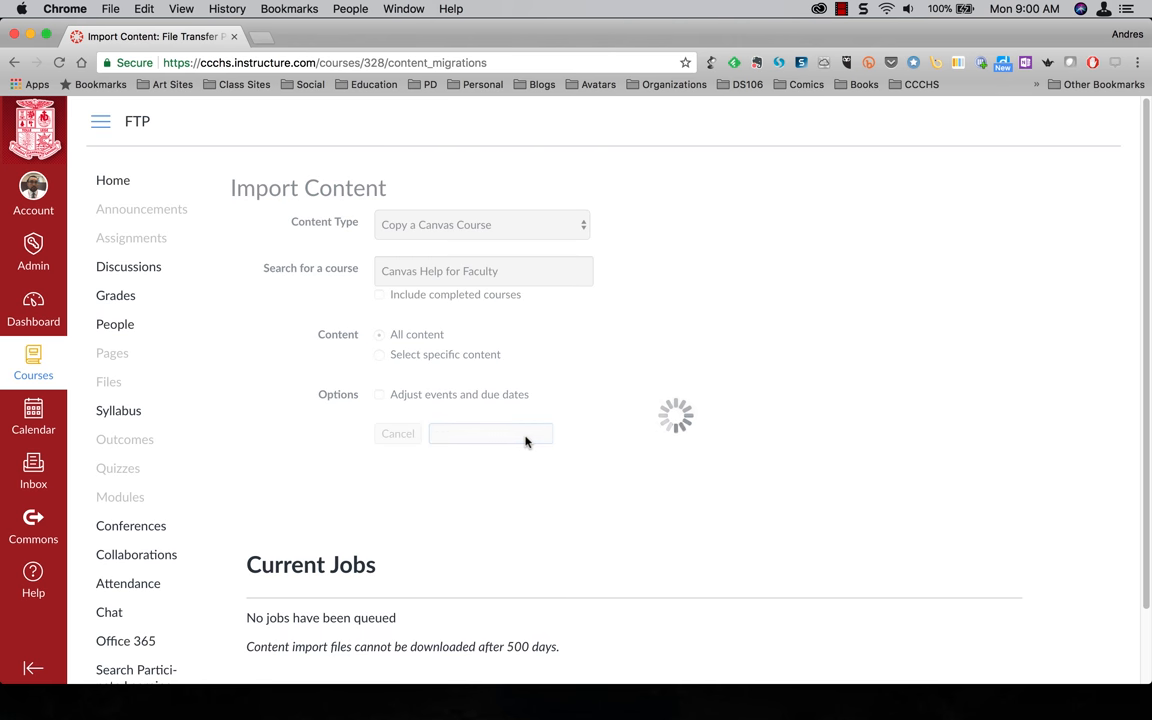
# Submit the Canvas Help for Faculty course copy so it appears under Current Jobs
pyautogui.click(490, 433)
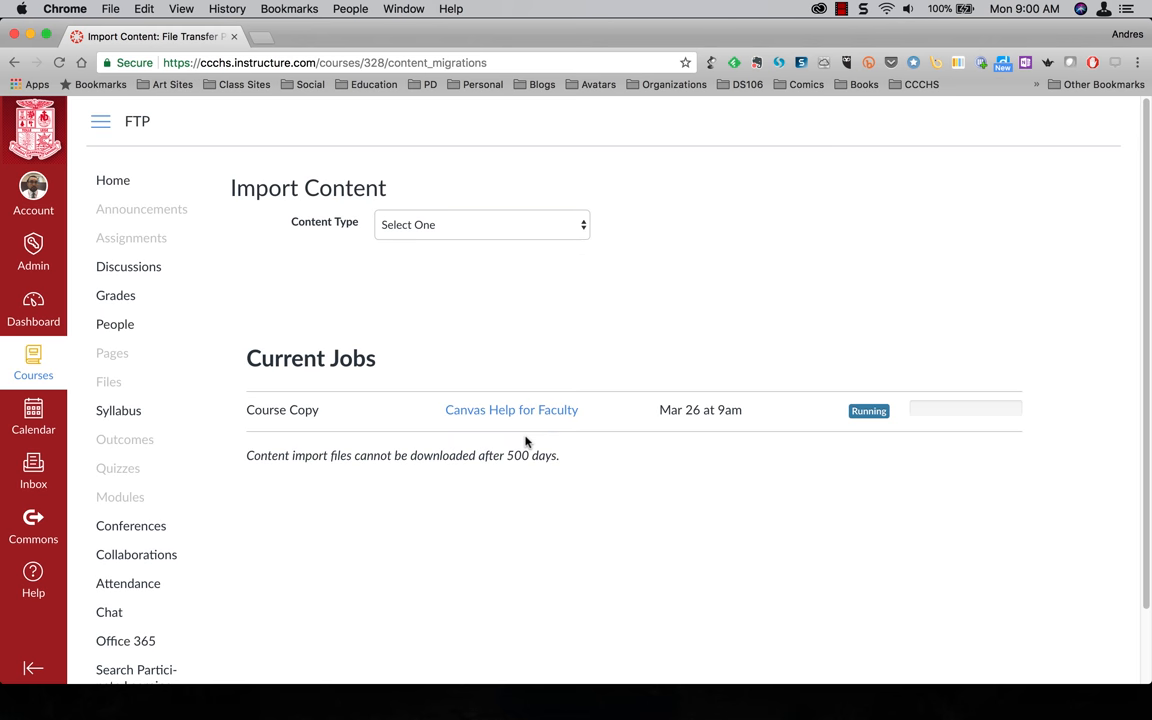
pyautogui.moveTo(869, 436)
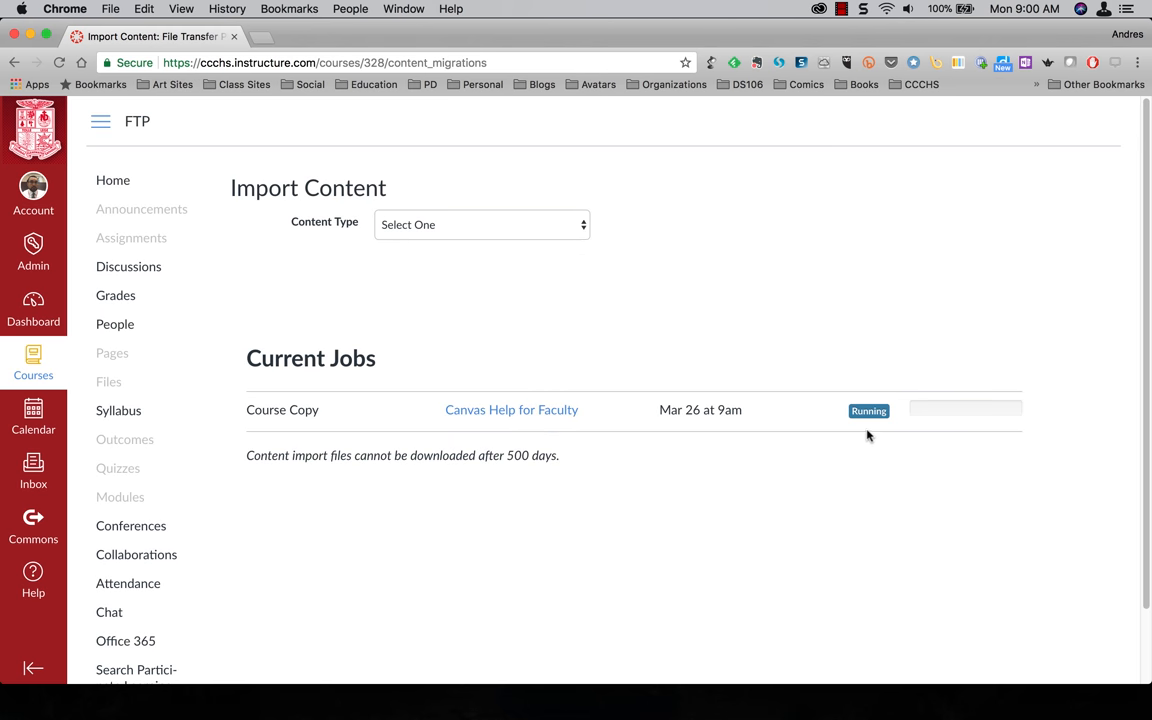
pyautogui.moveTo(951, 449)
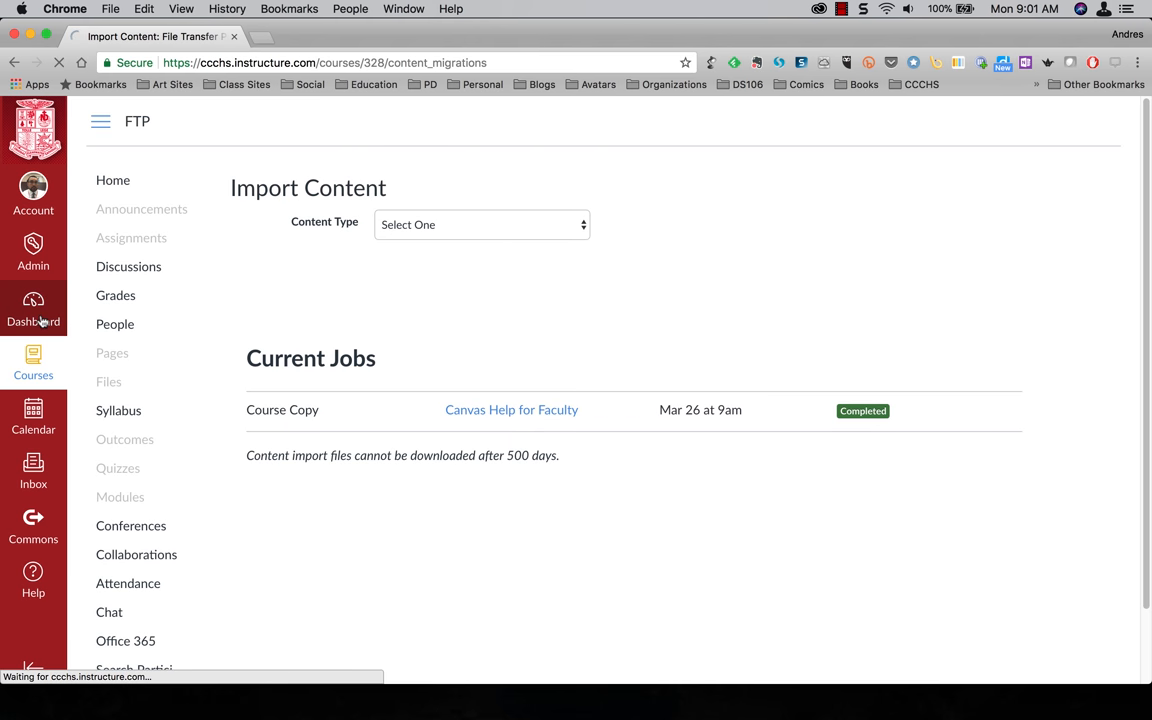
# Scroll through Canvas Help for Faculty's Modules, then go back to the Dashboard
pyautogui.click(33, 310)
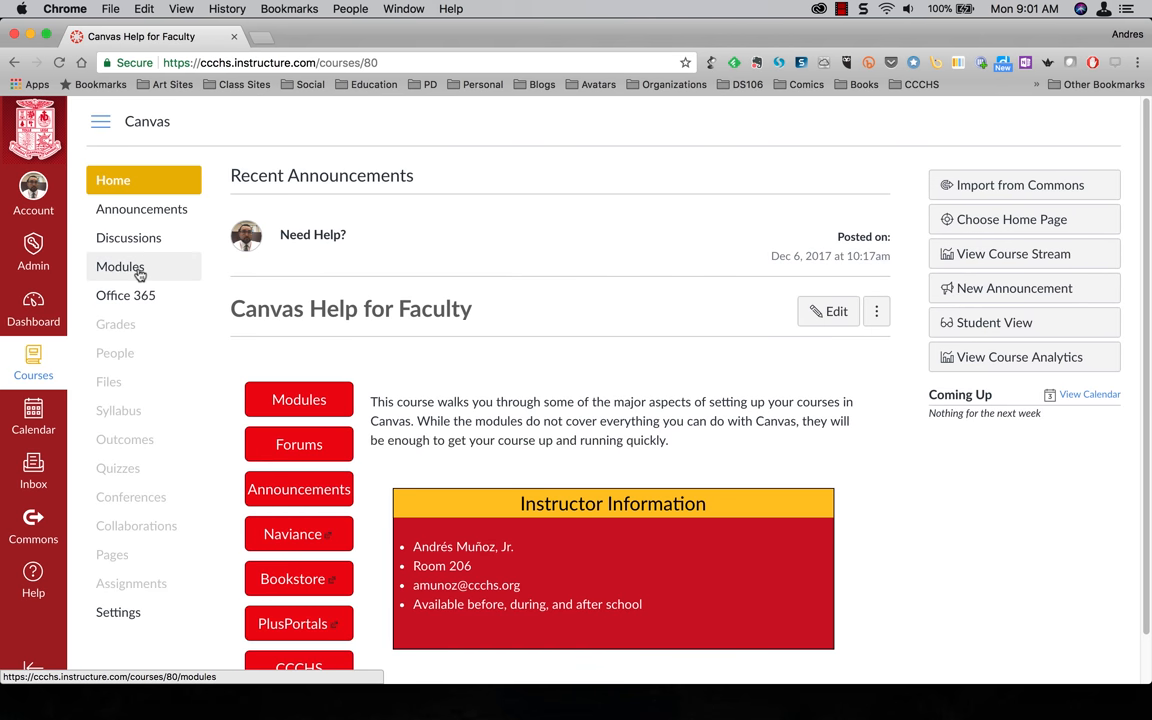
pyautogui.click(119, 266)
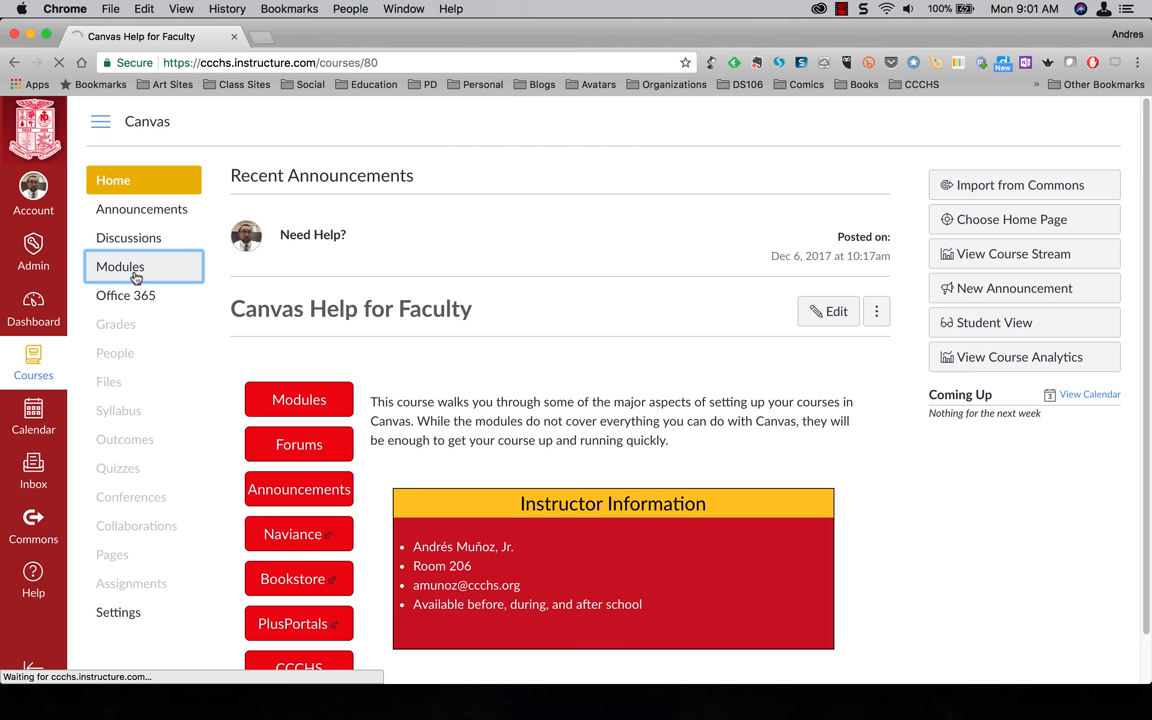
pyautogui.click(119, 266)
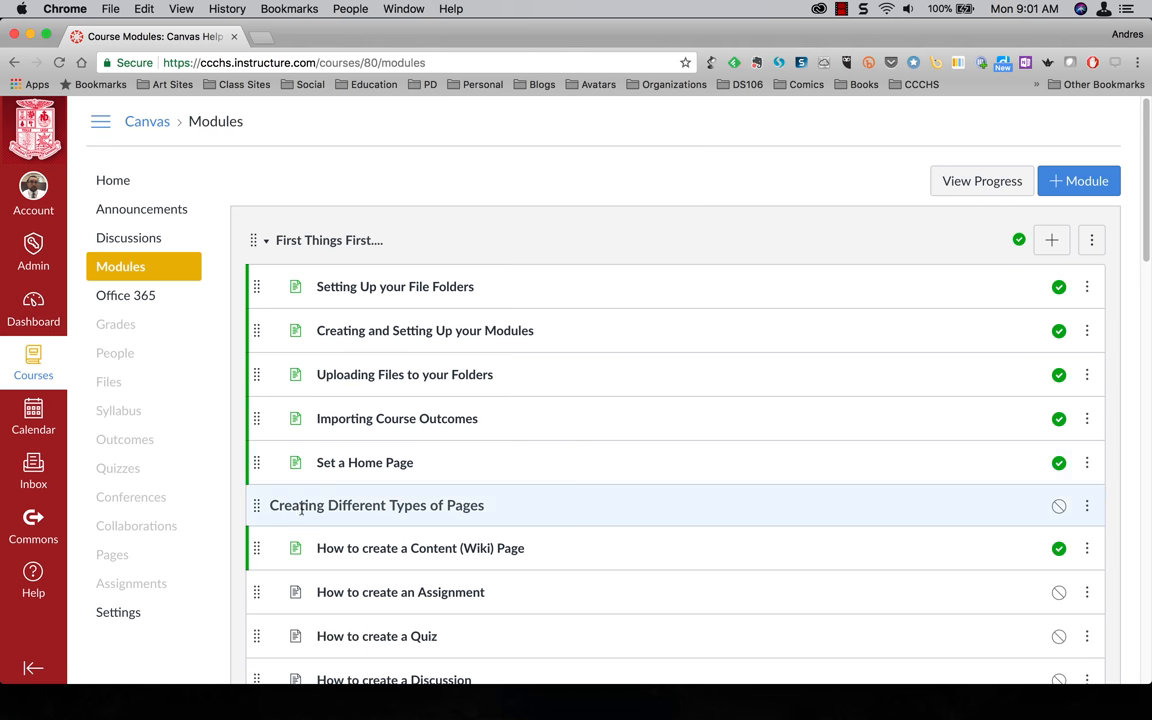
pyautogui.scroll(-3)
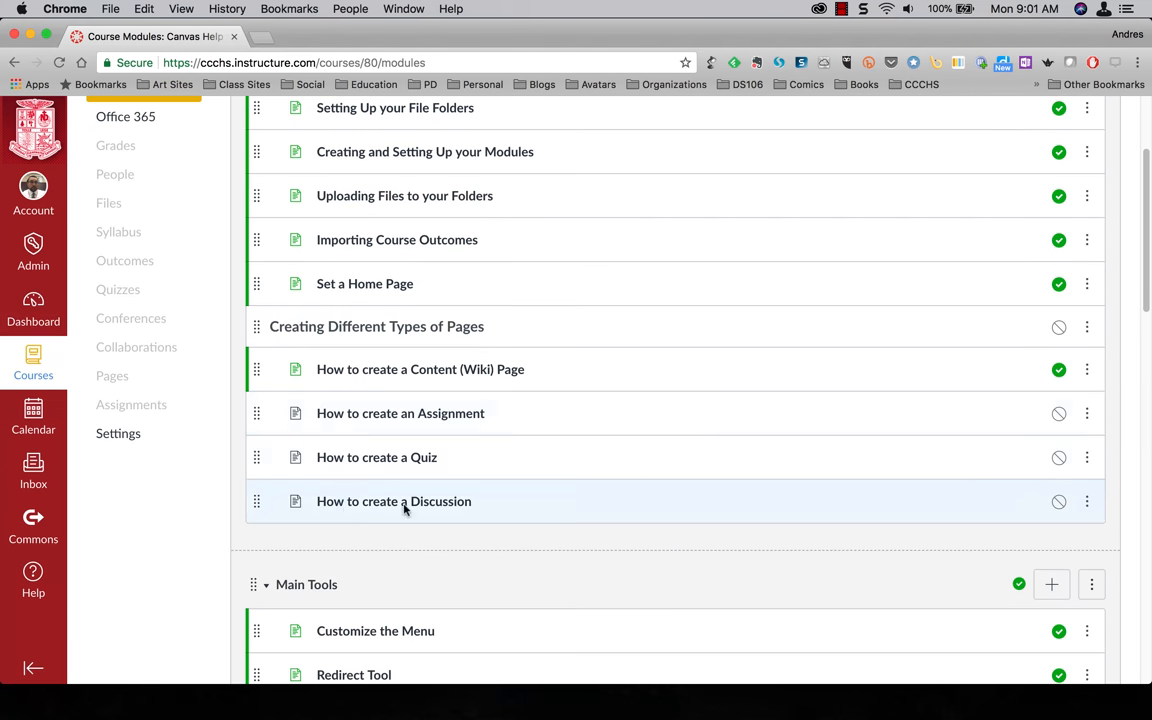
pyautogui.click(33, 310)
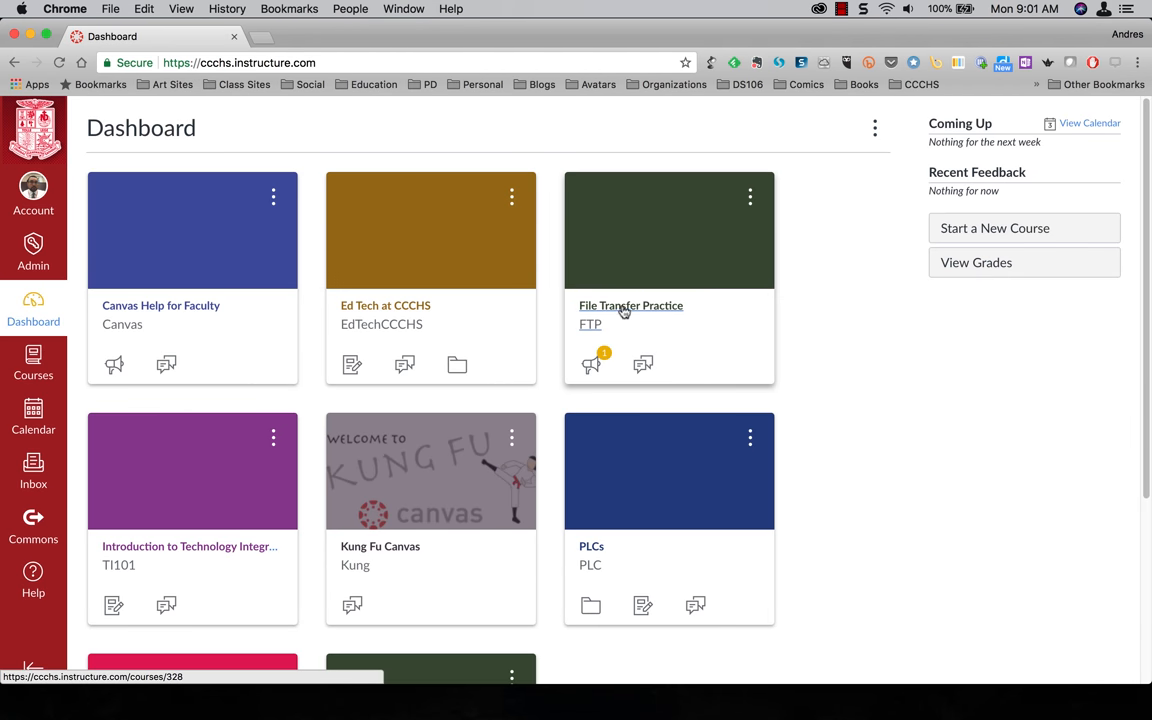
# Open File Transfer Practice's Modules page, showing the copied Canvas Help for Faculty modules
pyautogui.click(631, 305)
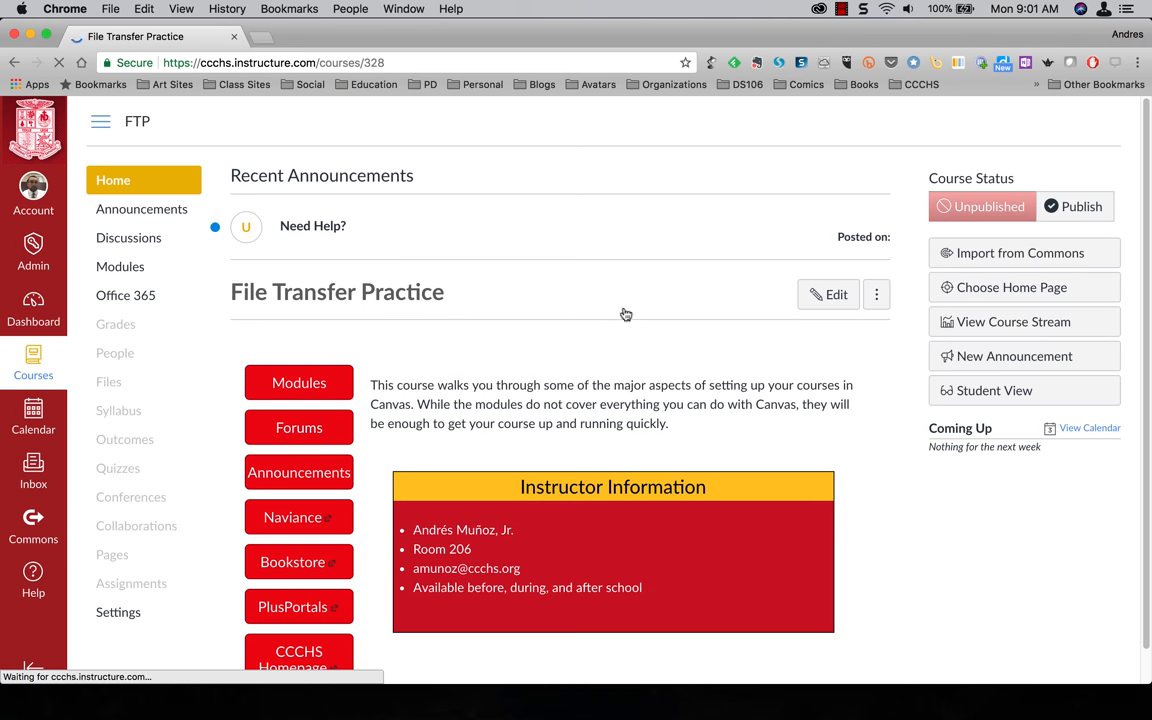
pyautogui.click(120, 266)
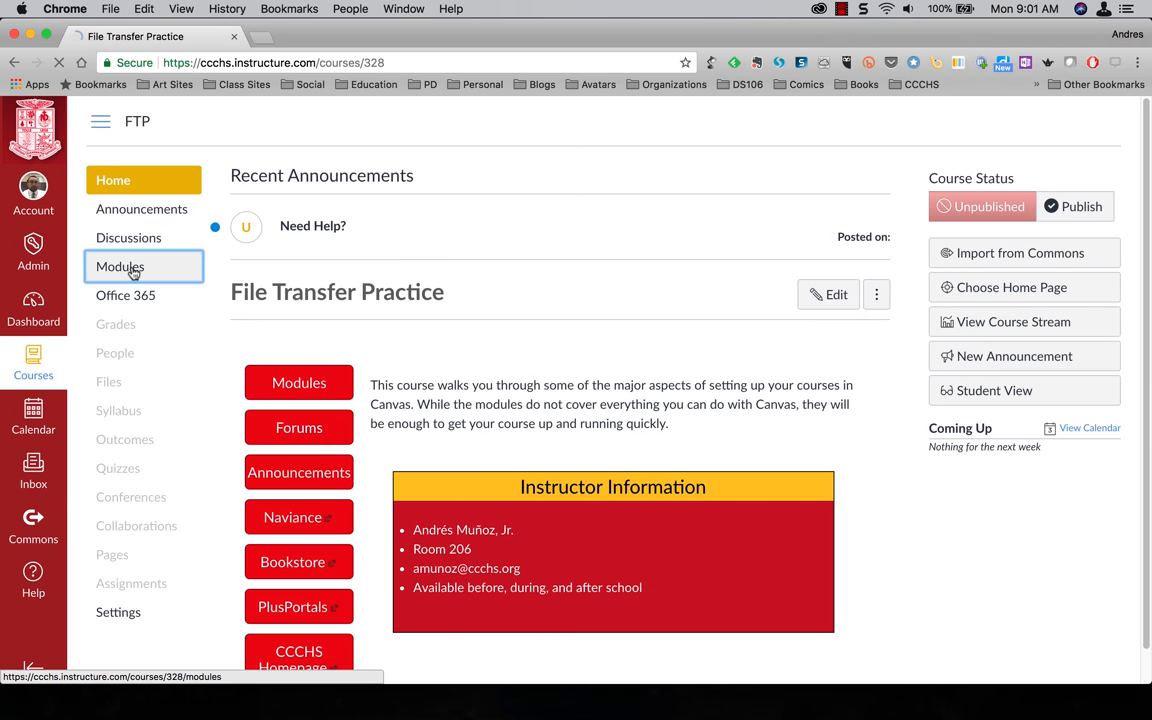
pyautogui.click(119, 266)
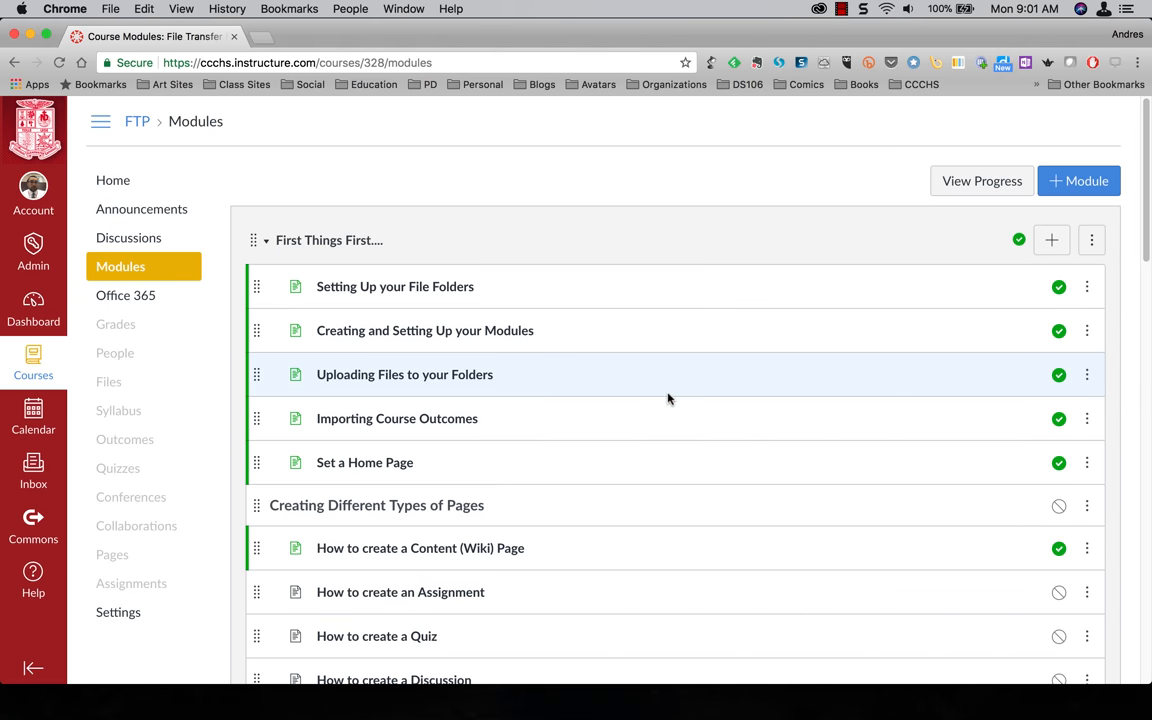
pyautogui.moveTo(668, 399)
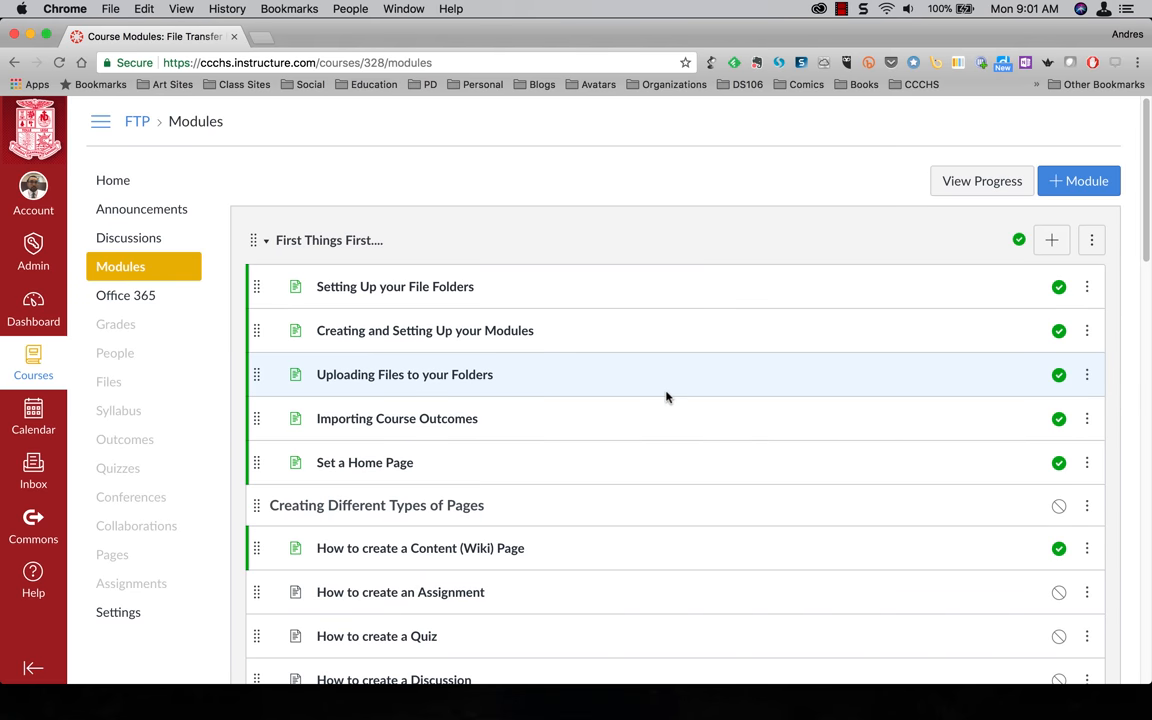